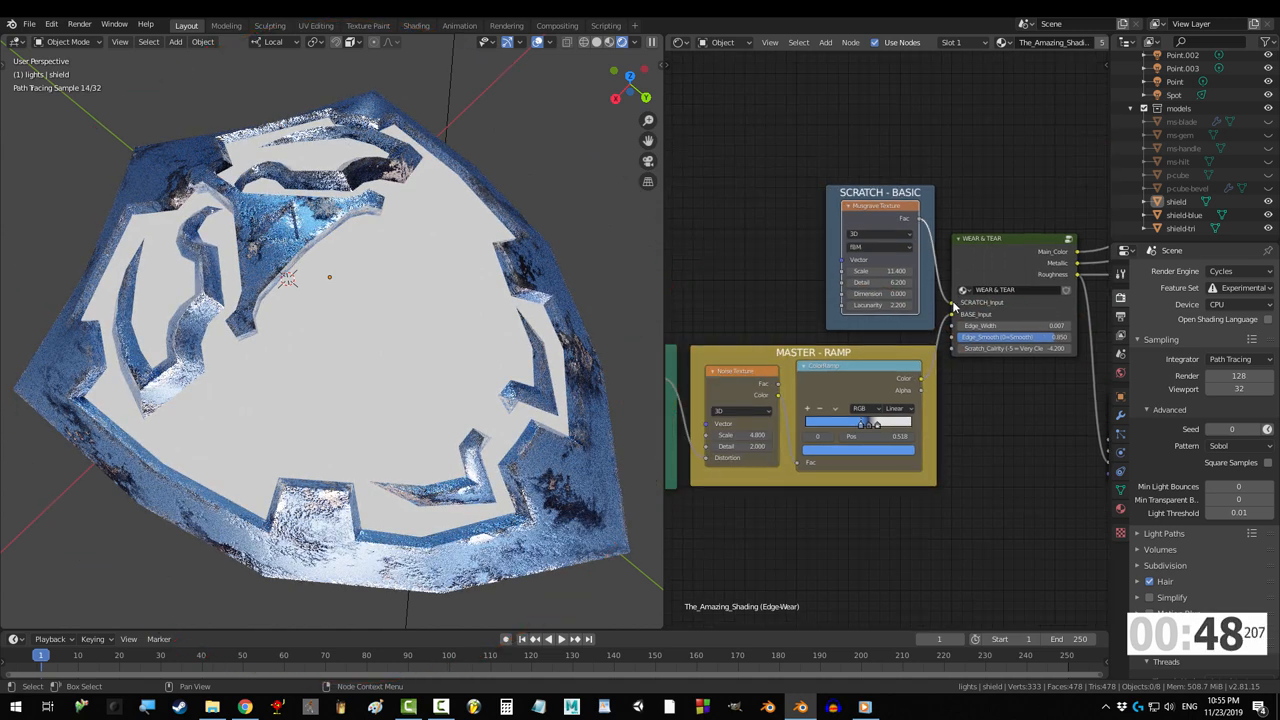
Switch from the worn blue shield scene to the browser with the Edge Detection video
{"action": "left_click", "coordinate": [316, 24]}
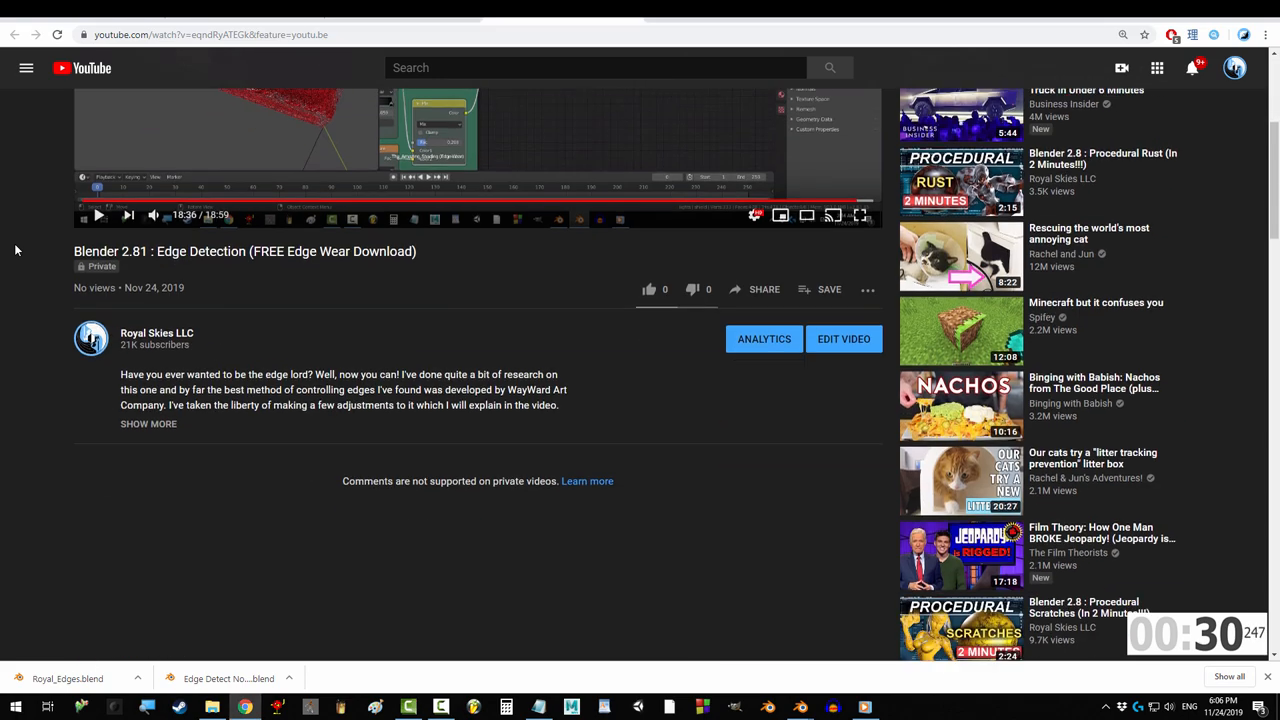
Return to Blender showing the black cube with white Edge Detect edges
{"action": "left_click", "coordinate": [148, 424]}
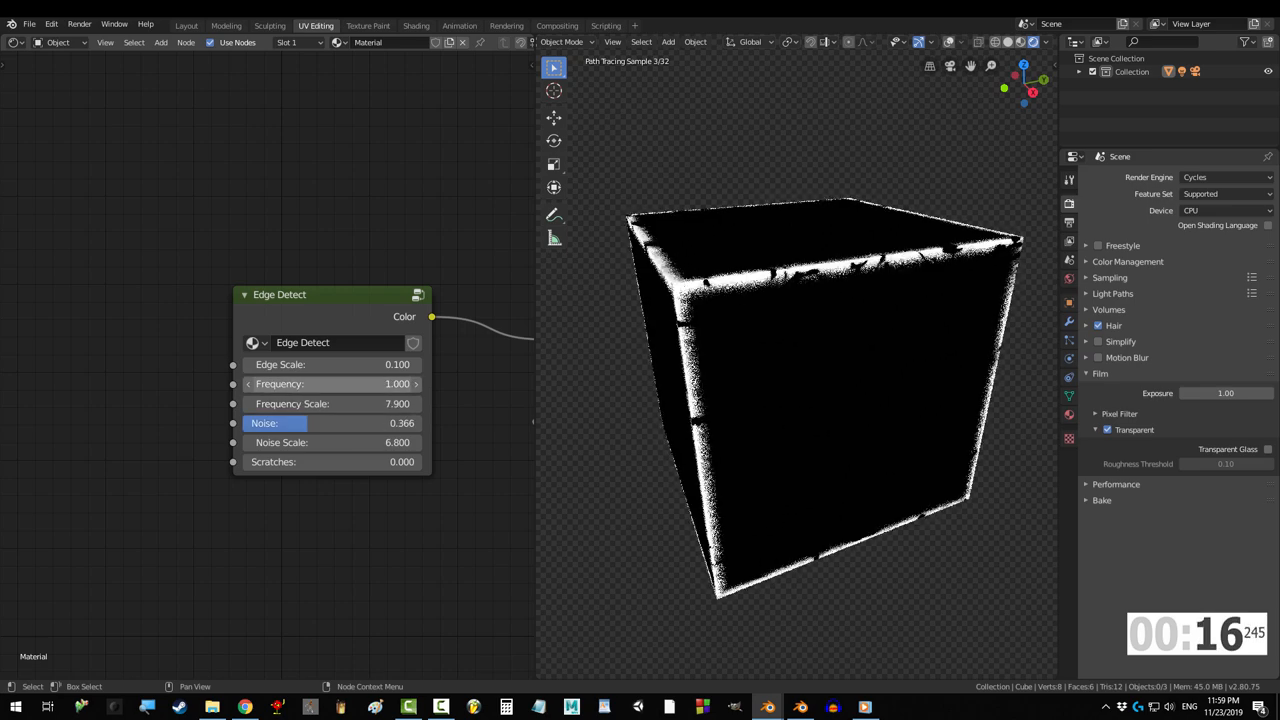
Bring up the red worn cube scene with its Wear & Tear shader network
{"action": "left_click", "coordinate": [186, 24]}
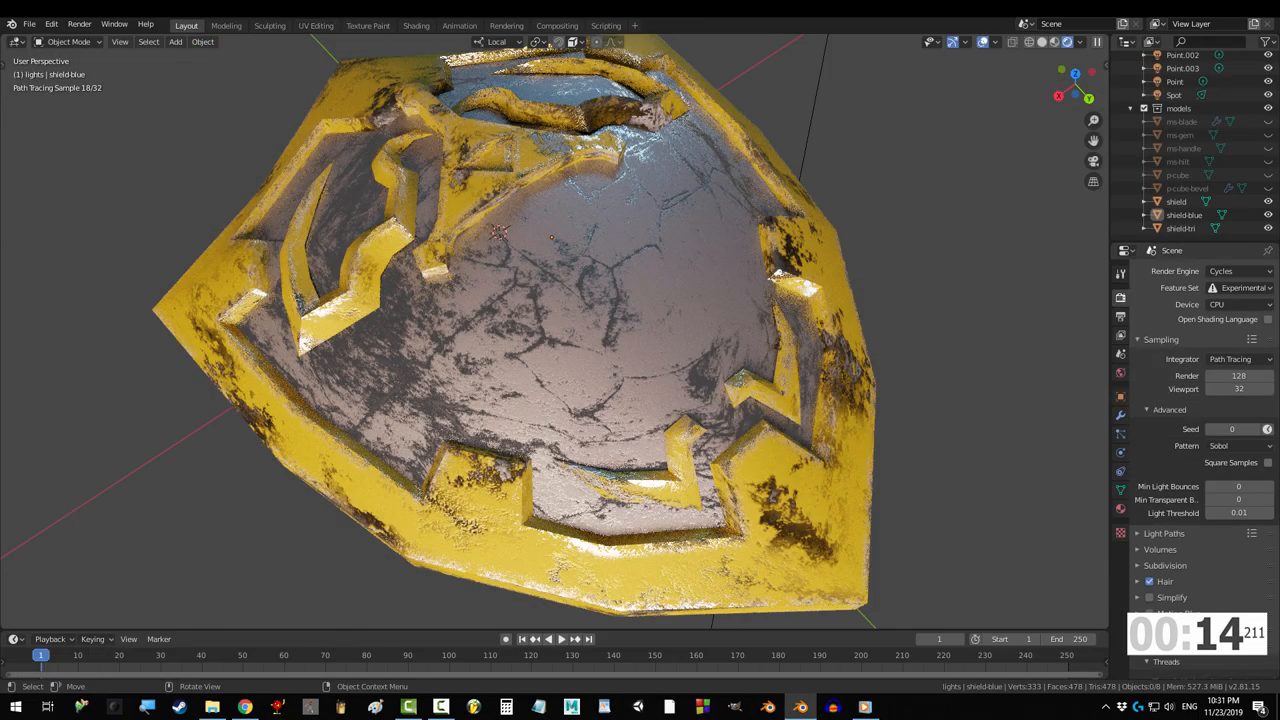
{"action": "left_click", "coordinate": [416, 24]}
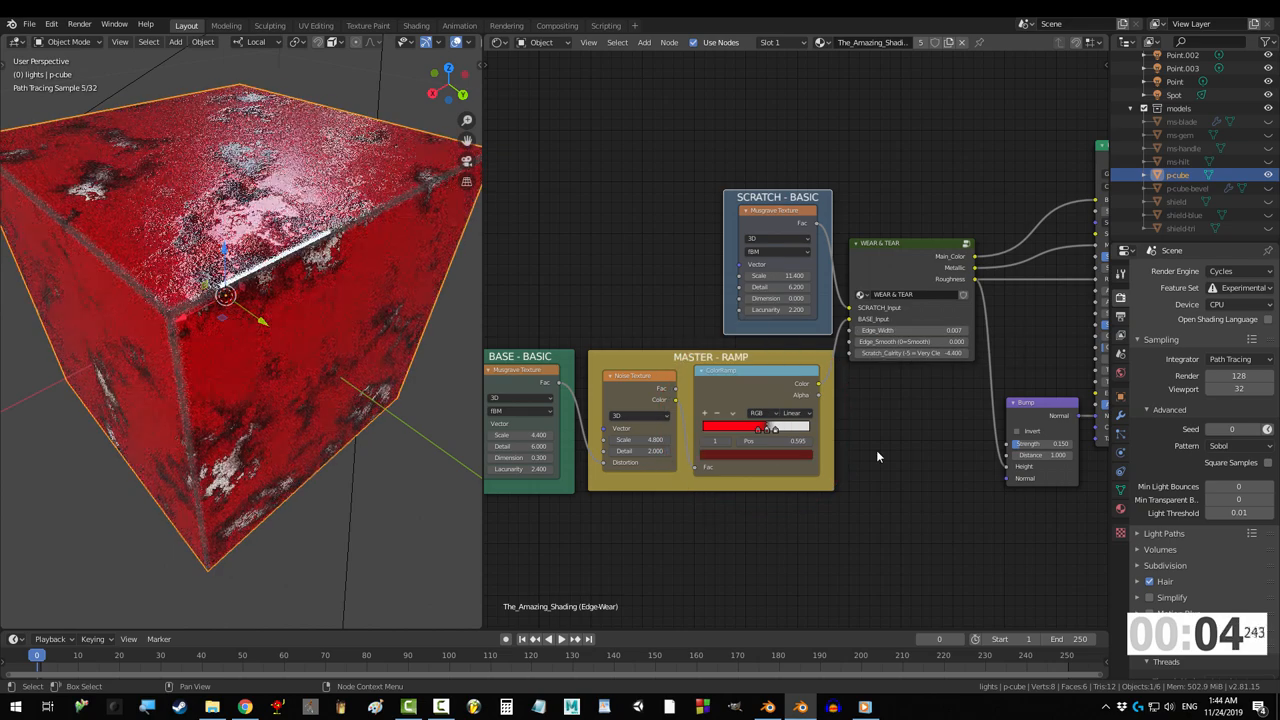
Start a fresh General scene with the default cube, camera and lights
{"action": "left_click", "coordinate": [910, 340]}
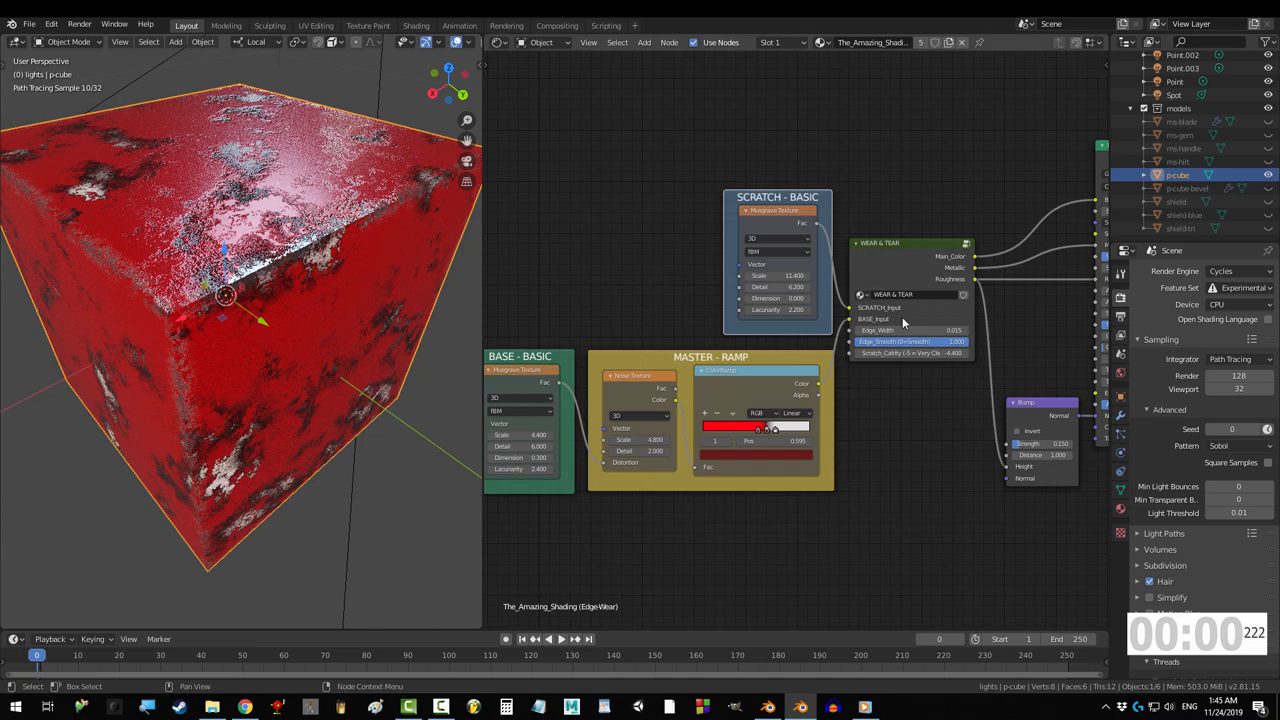
{"action": "left_click", "coordinate": [1176, 200]}
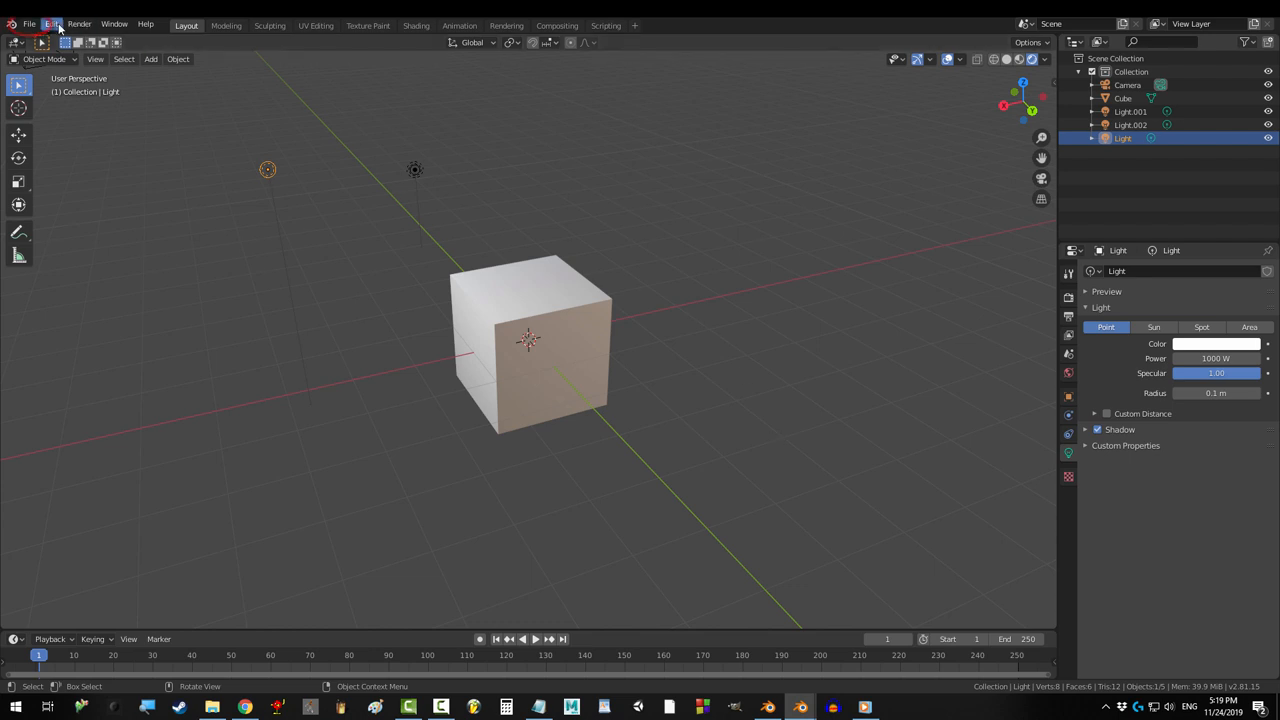
Append The_Amazing_Shading (EdgeWear) material from Royal_Edges.blend onto the cube
{"action": "left_click", "coordinate": [28, 24]}
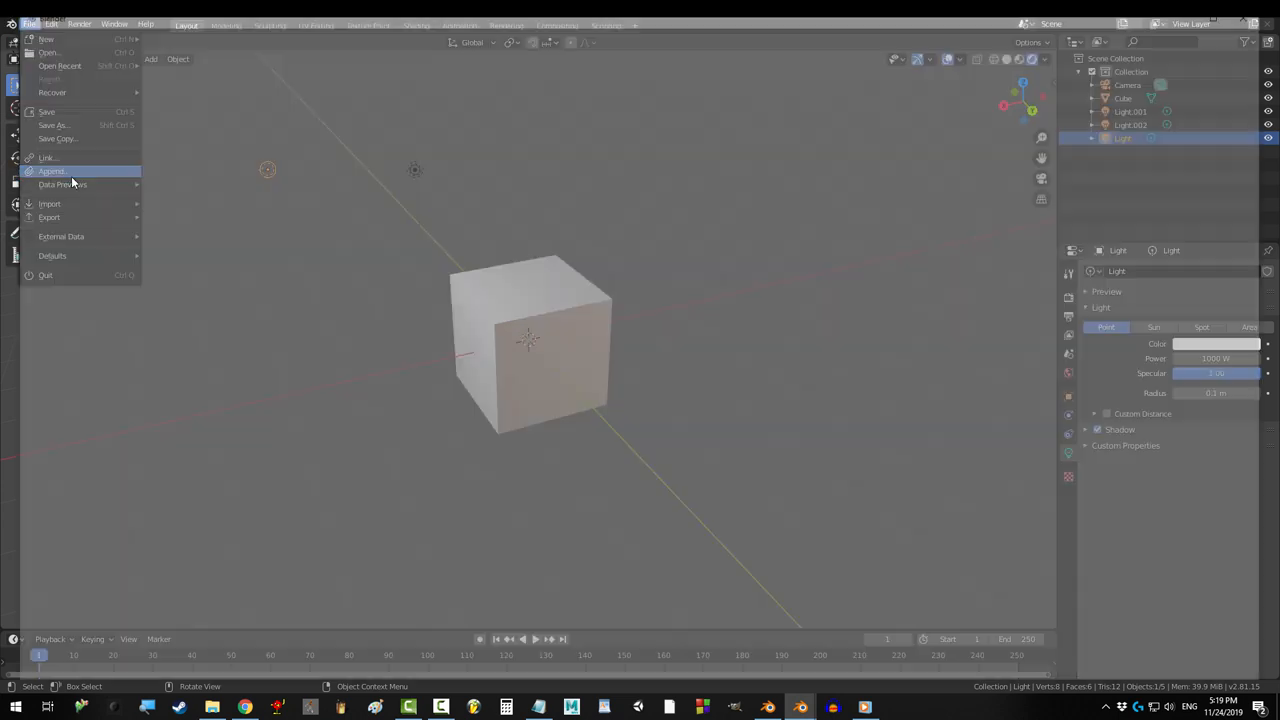
{"action": "left_click", "coordinate": [52, 170]}
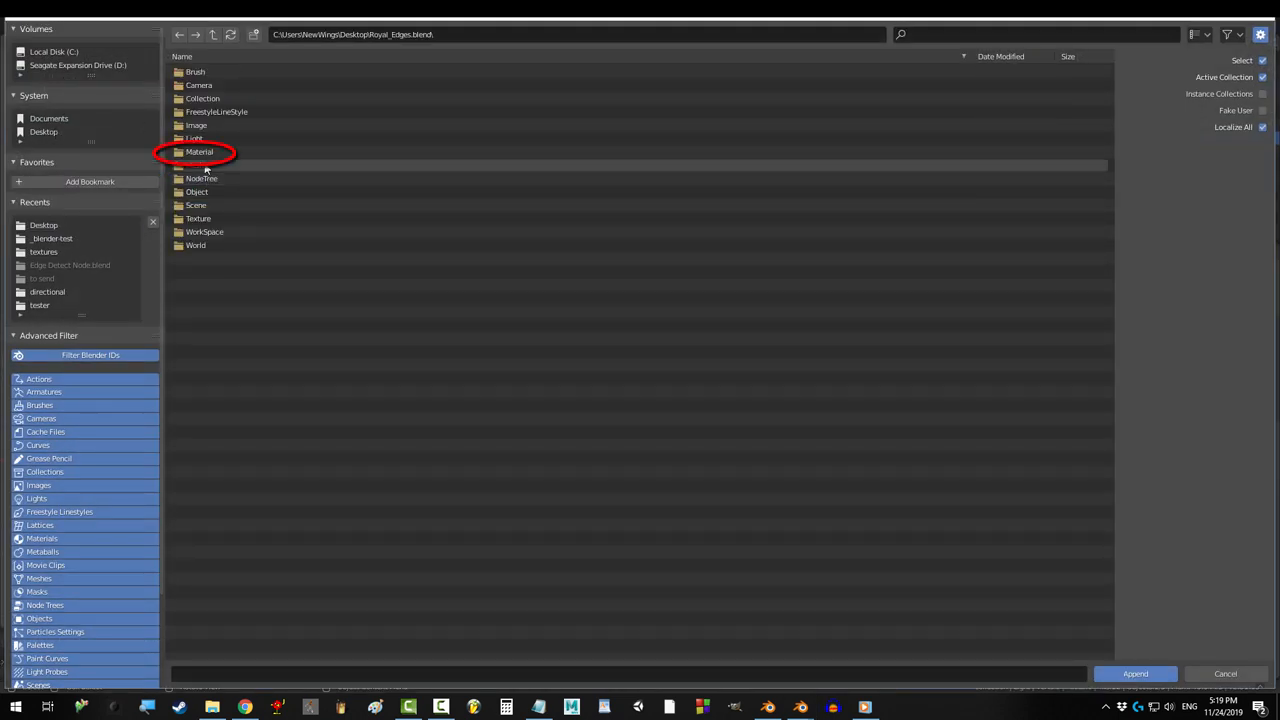
{"action": "double_click", "coordinate": [200, 152]}
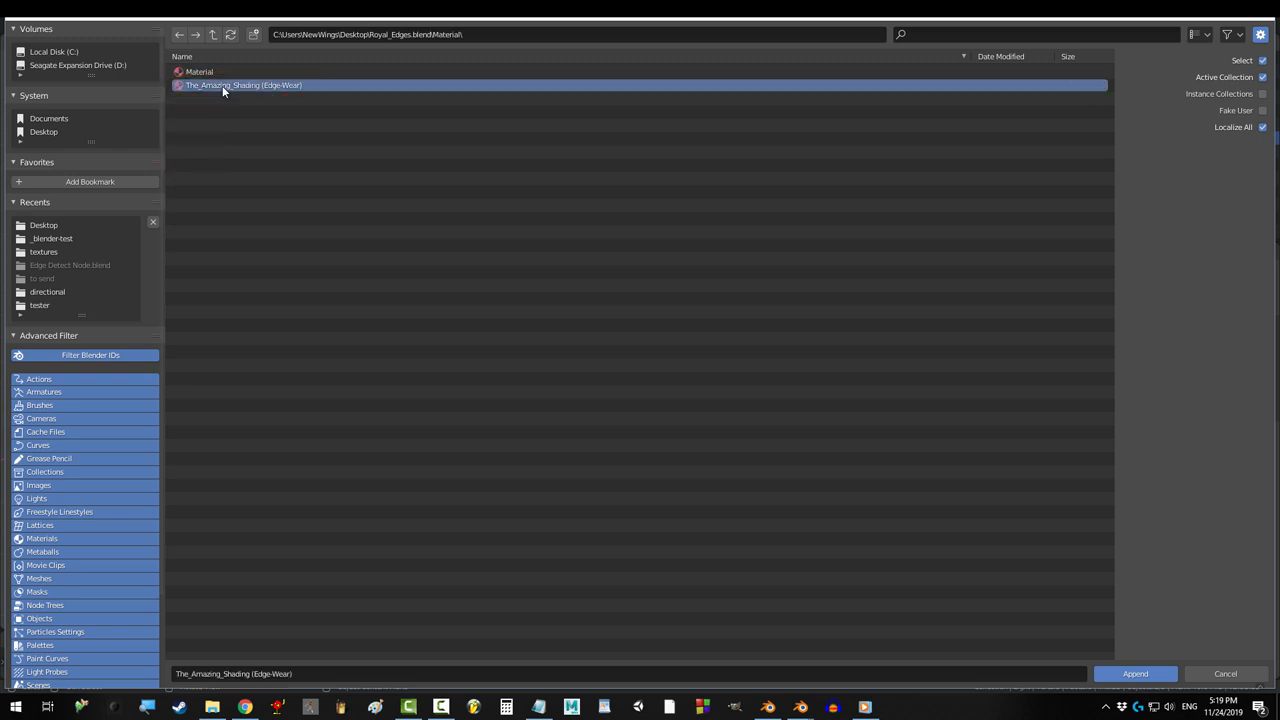
{"action": "left_click", "coordinate": [1134, 672]}
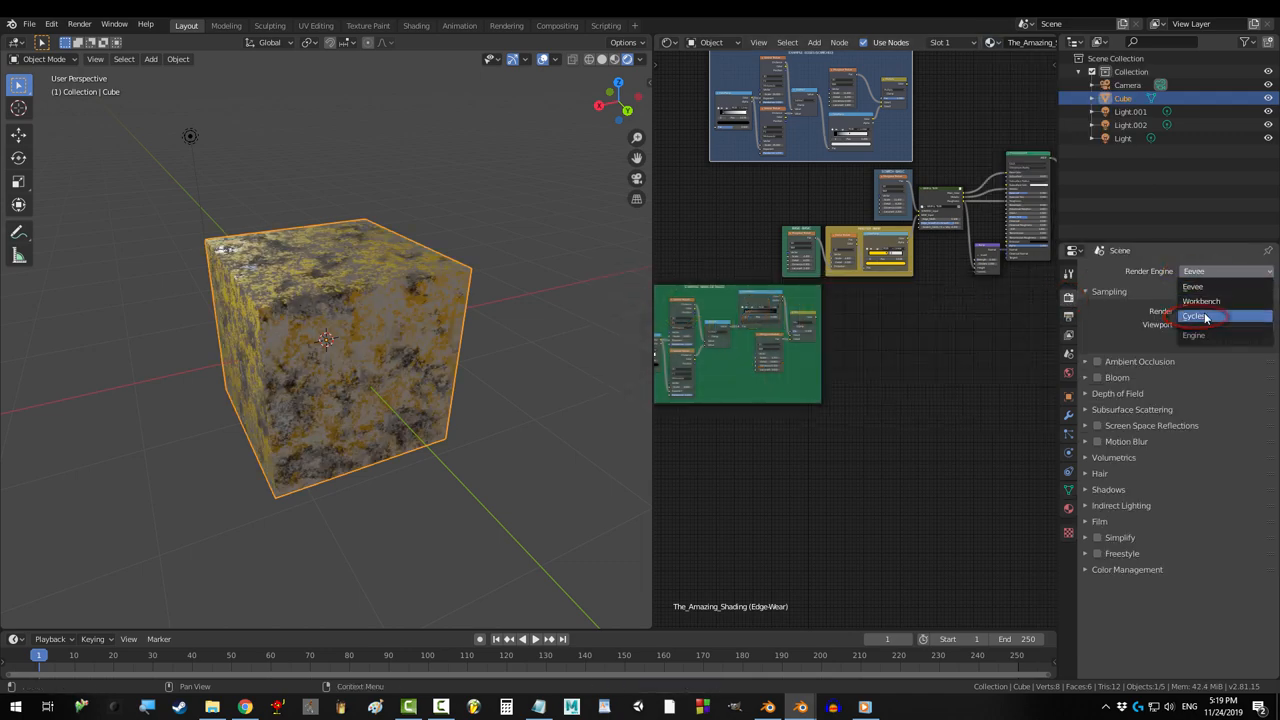
Set the render engine to Cycles so the cube shows its worn yellow finish
{"action": "left_click", "coordinate": [1196, 316]}
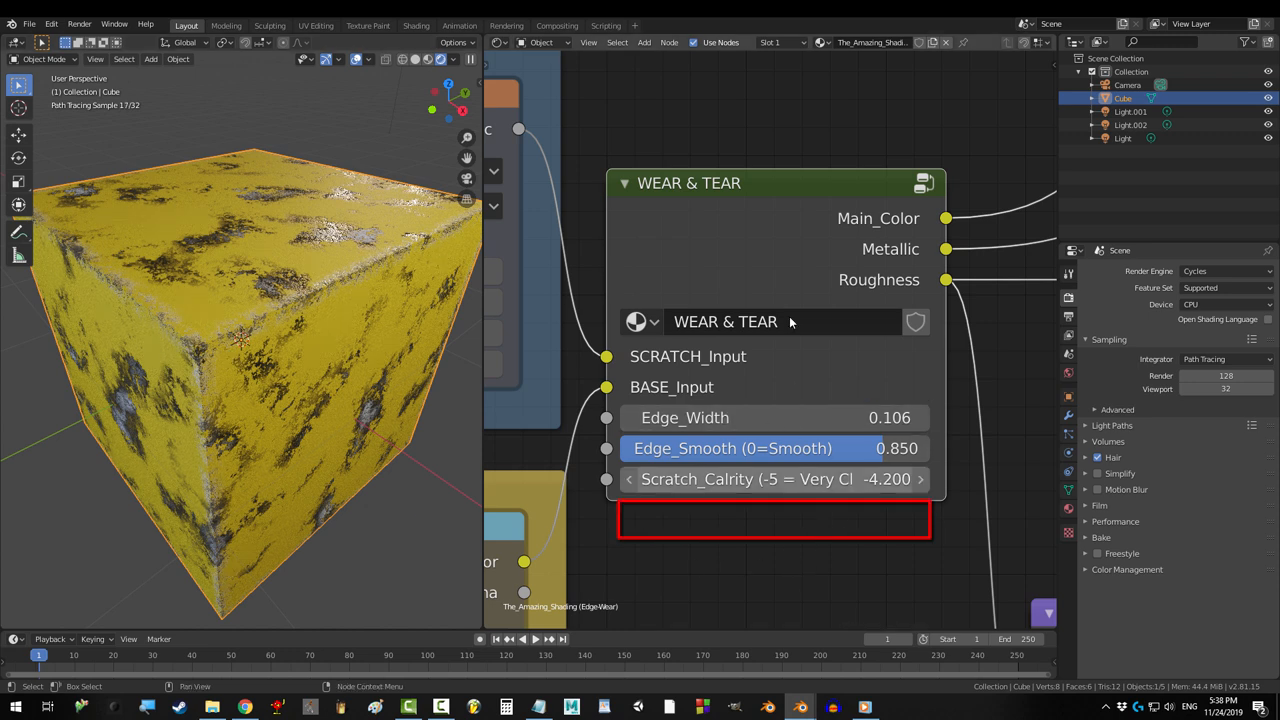
{"action": "mouse_move", "coordinate": [800, 708]}
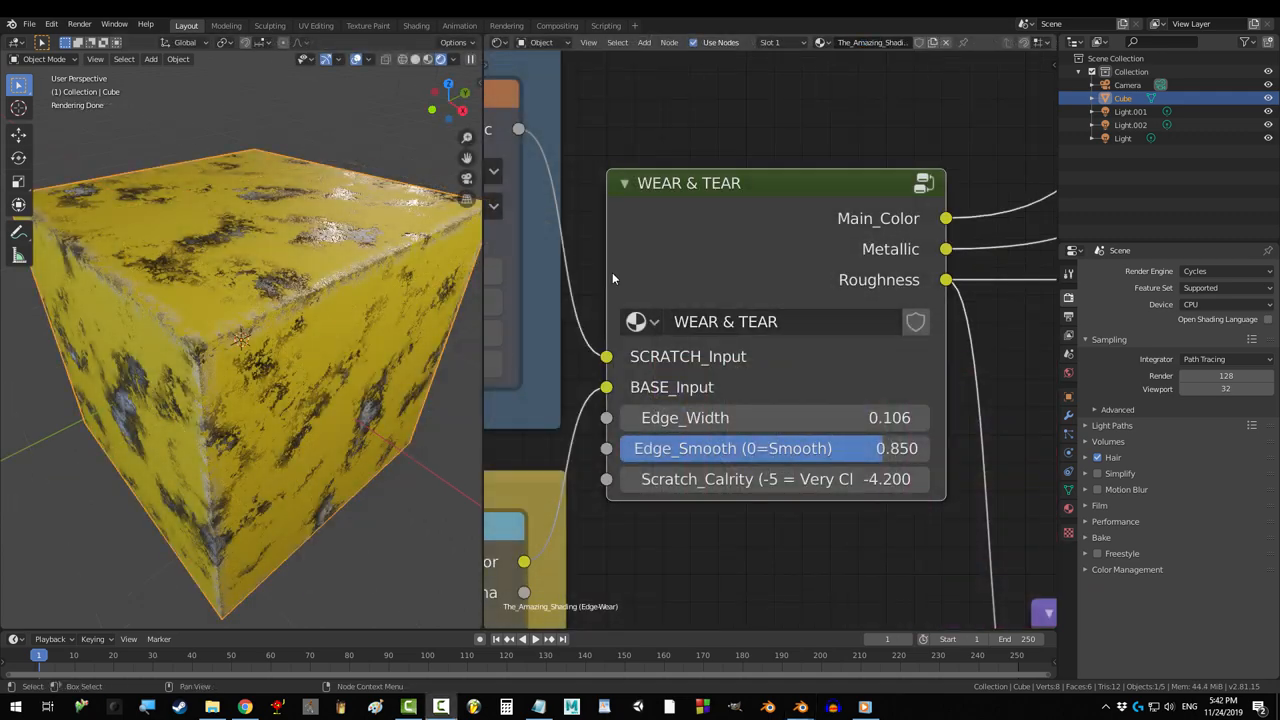
Toggle the render engine between Eevee and Cycles to compare, ending on Eevee
{"action": "left_click", "coordinate": [1224, 272]}
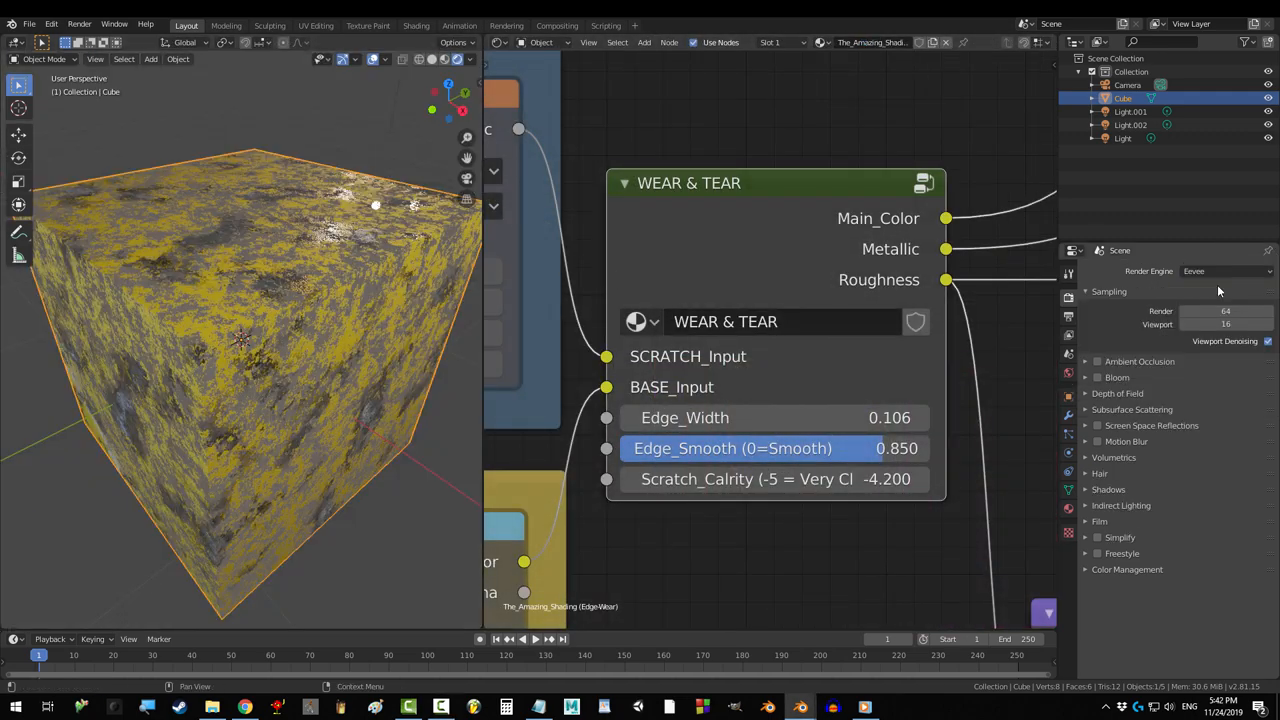
{"action": "left_click", "coordinate": [1220, 272]}
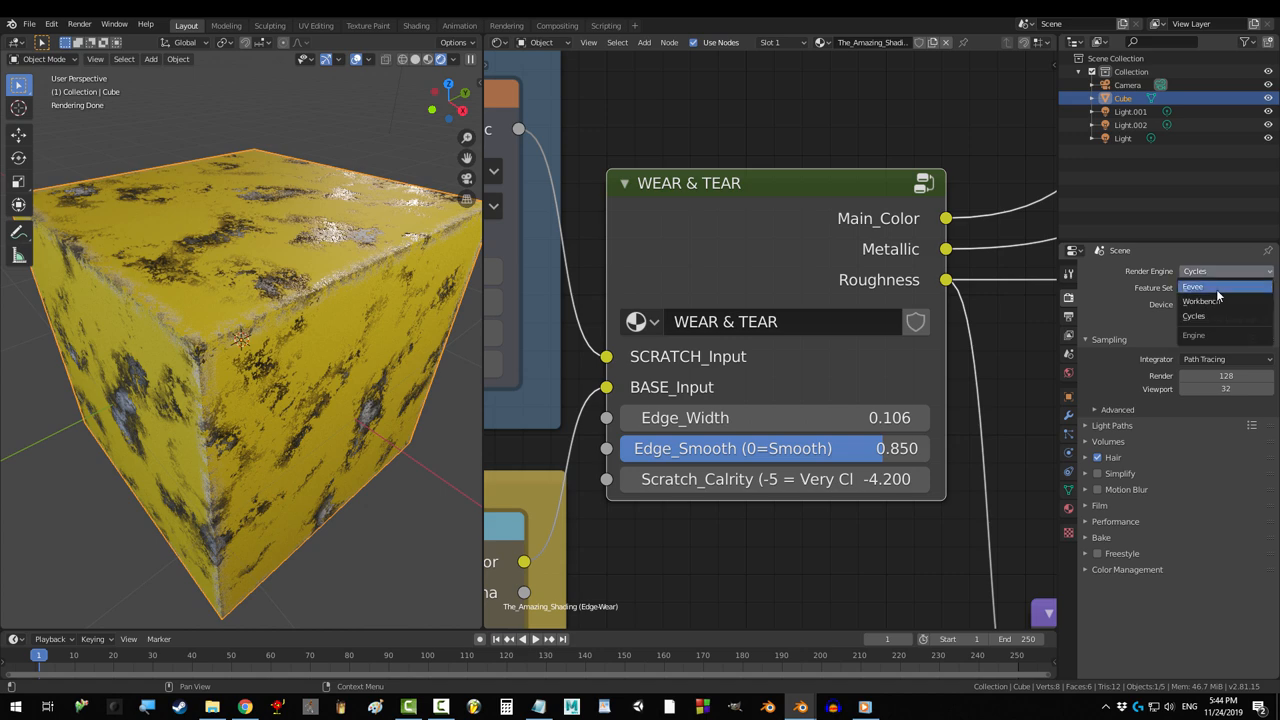
{"action": "left_click", "coordinate": [1192, 288]}
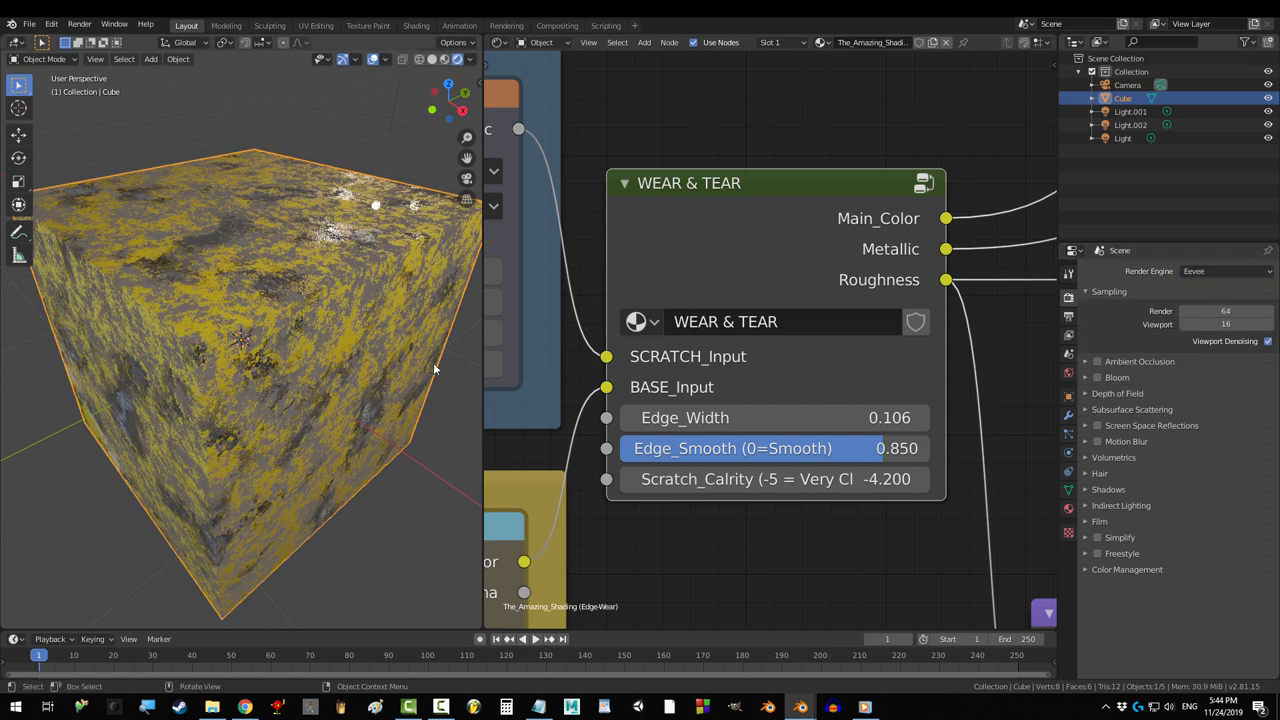